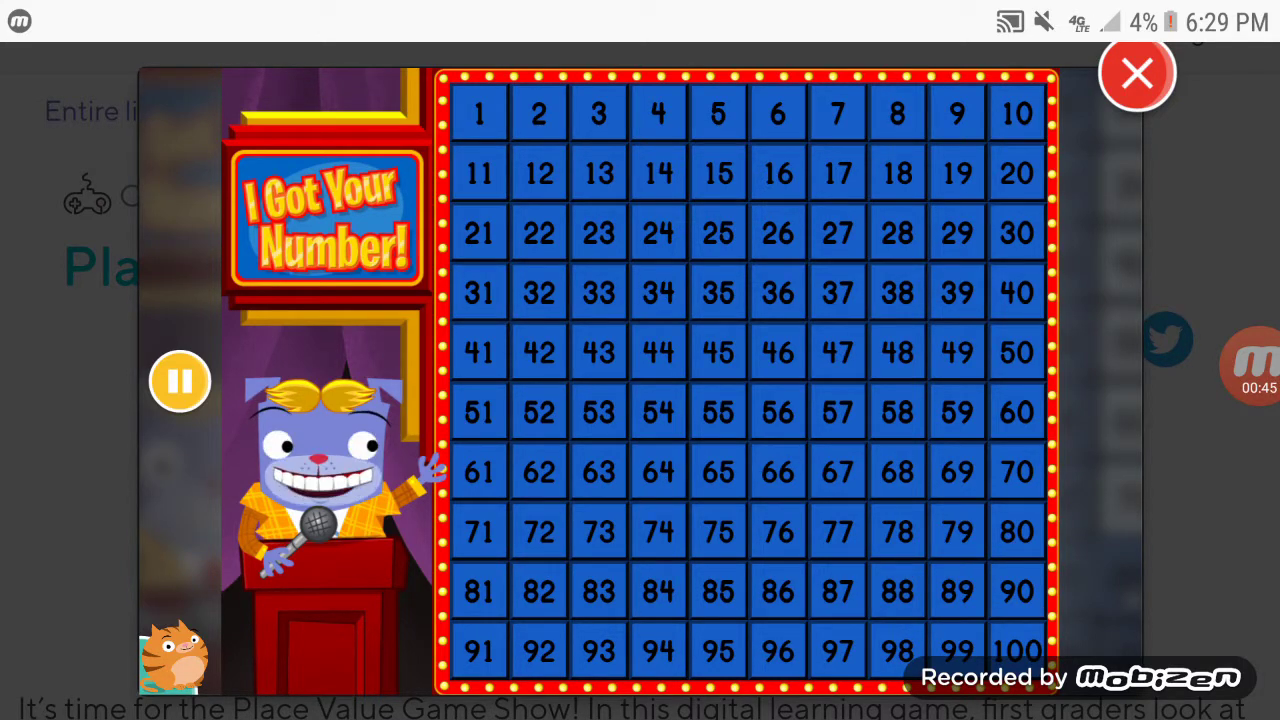
Light up the multiples of five on the hundreds chart: 5, 10, 15, and onward through 90
click(718, 113)
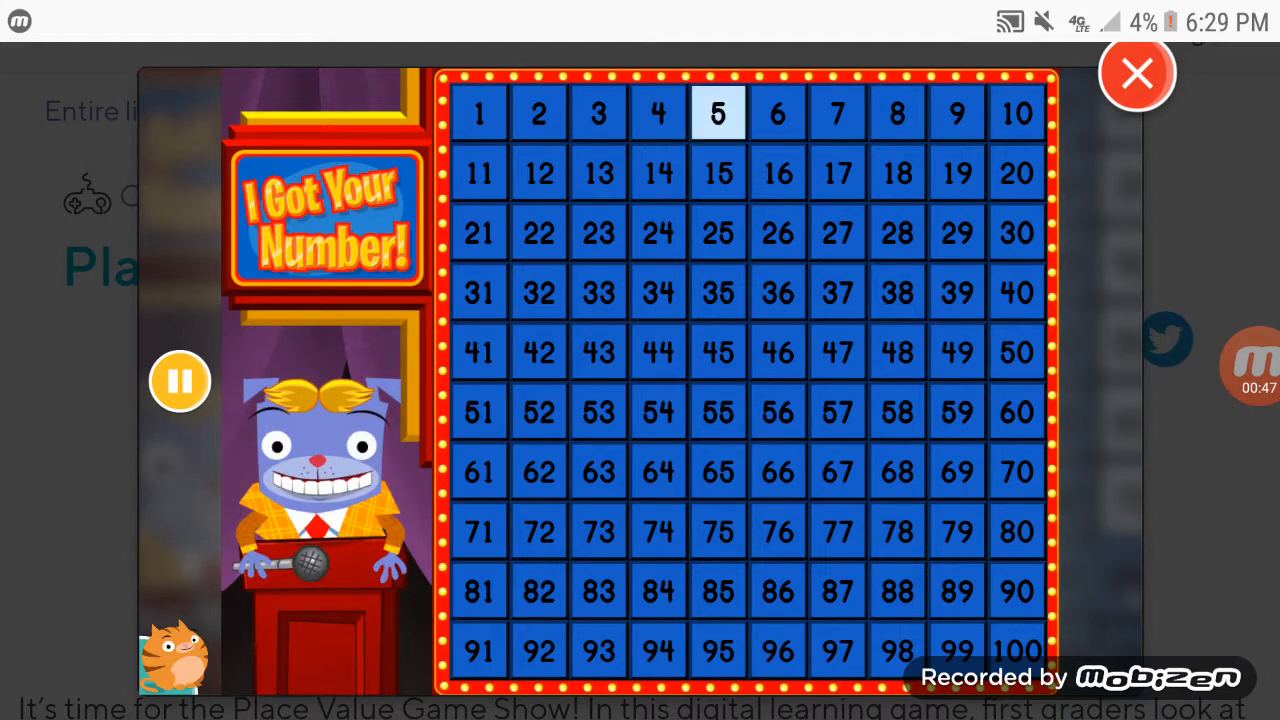
click(1017, 112)
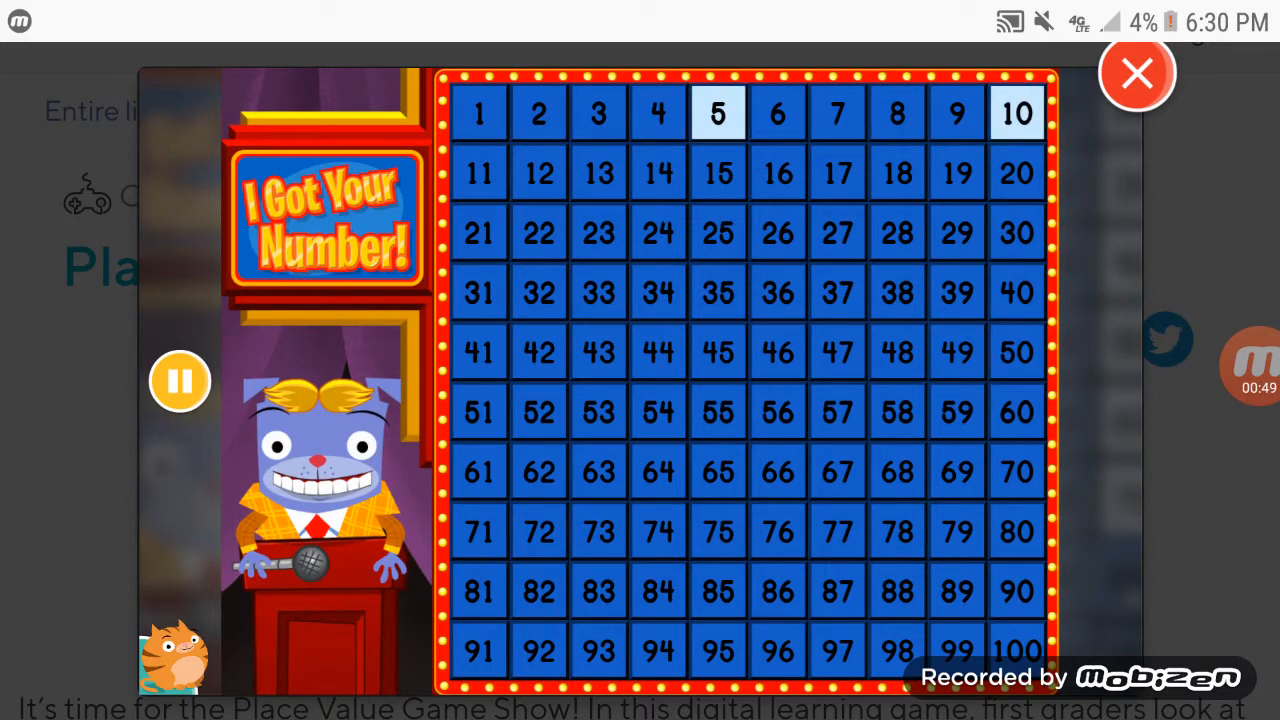
click(718, 172)
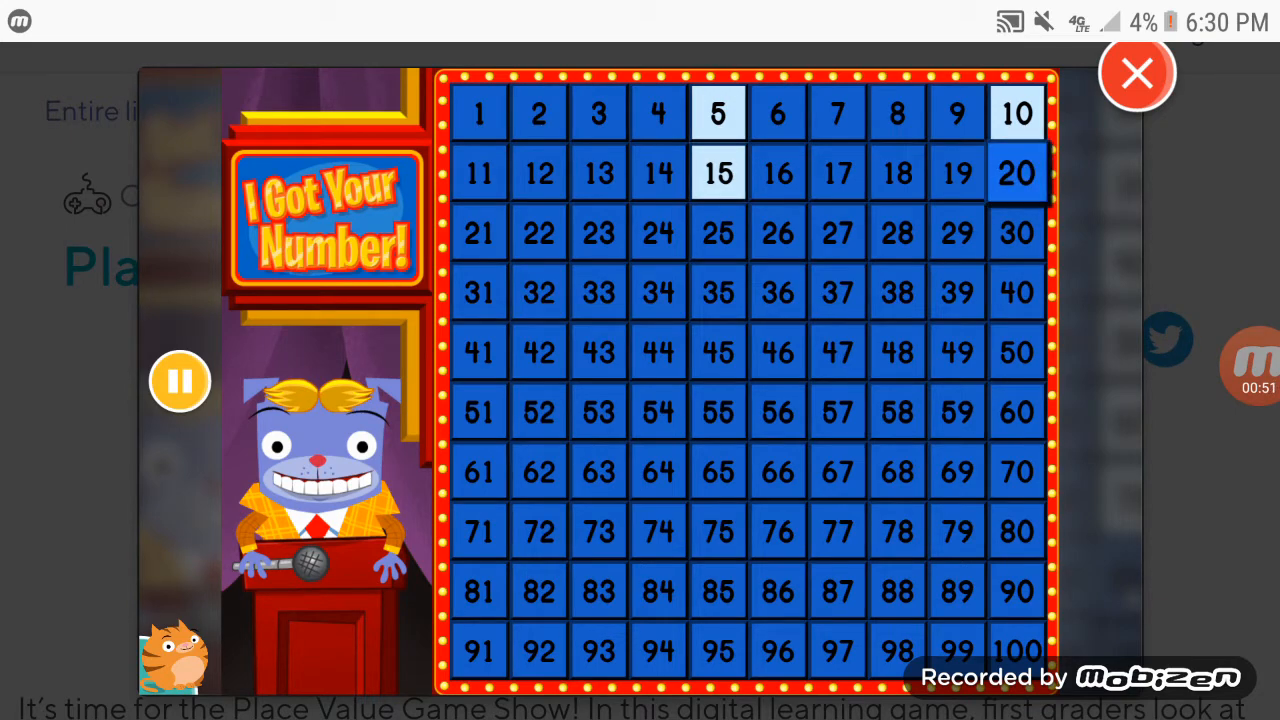
click(718, 232)
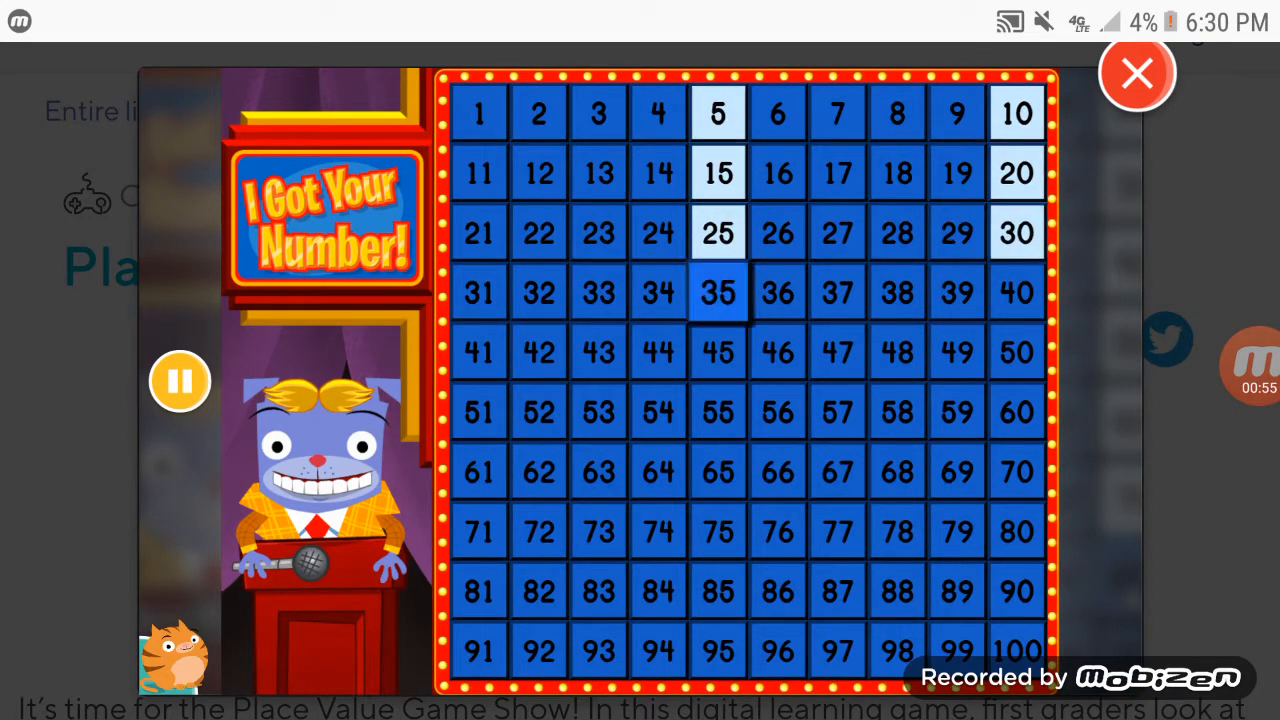
click(717, 291)
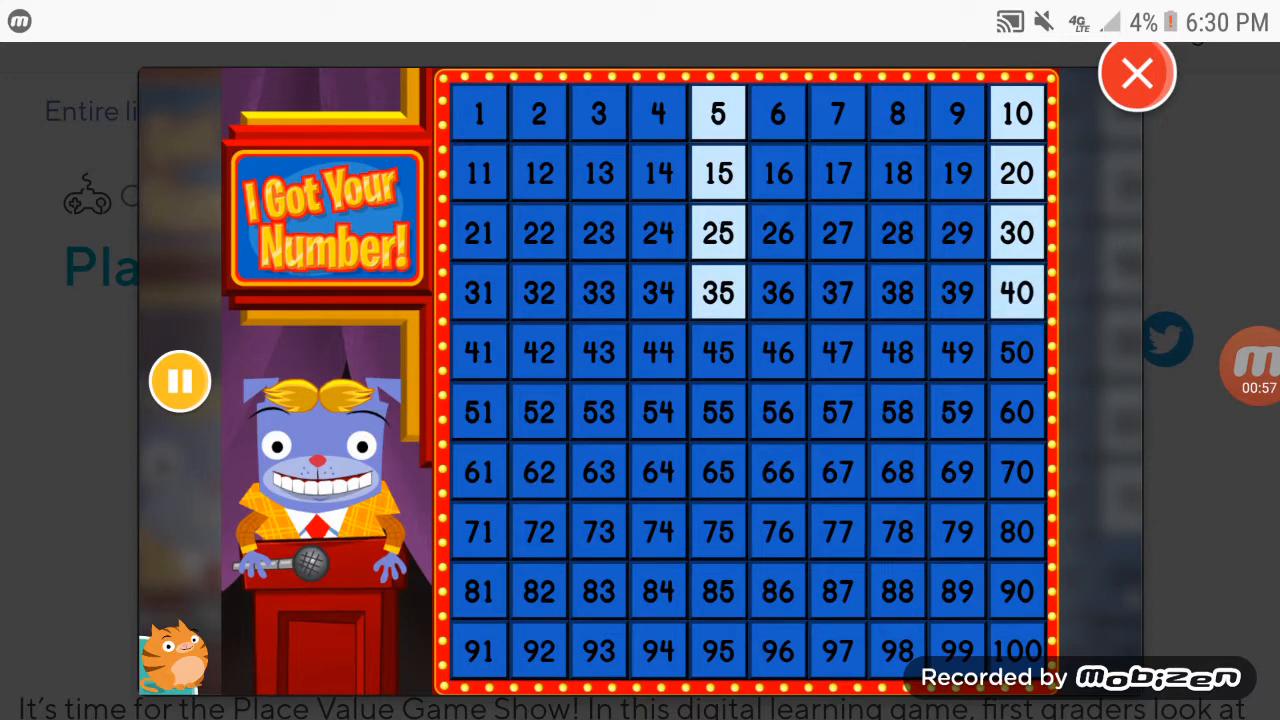
click(1016, 351)
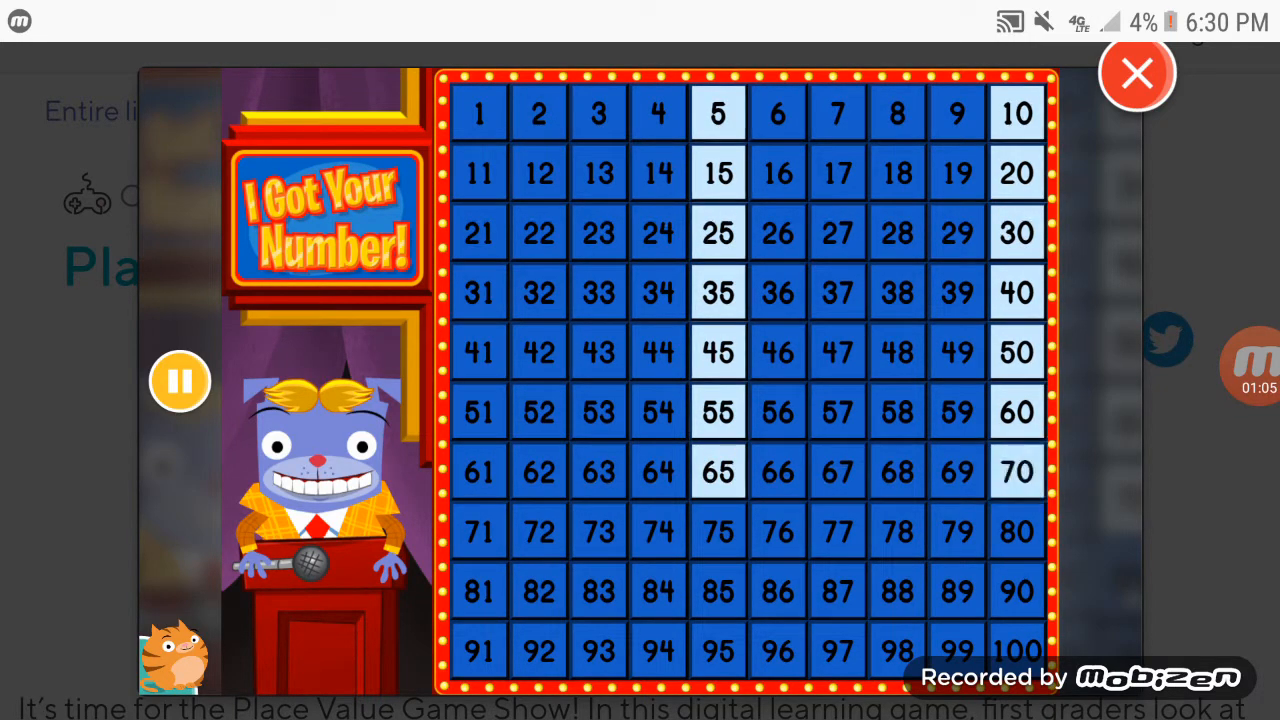
click(718, 531)
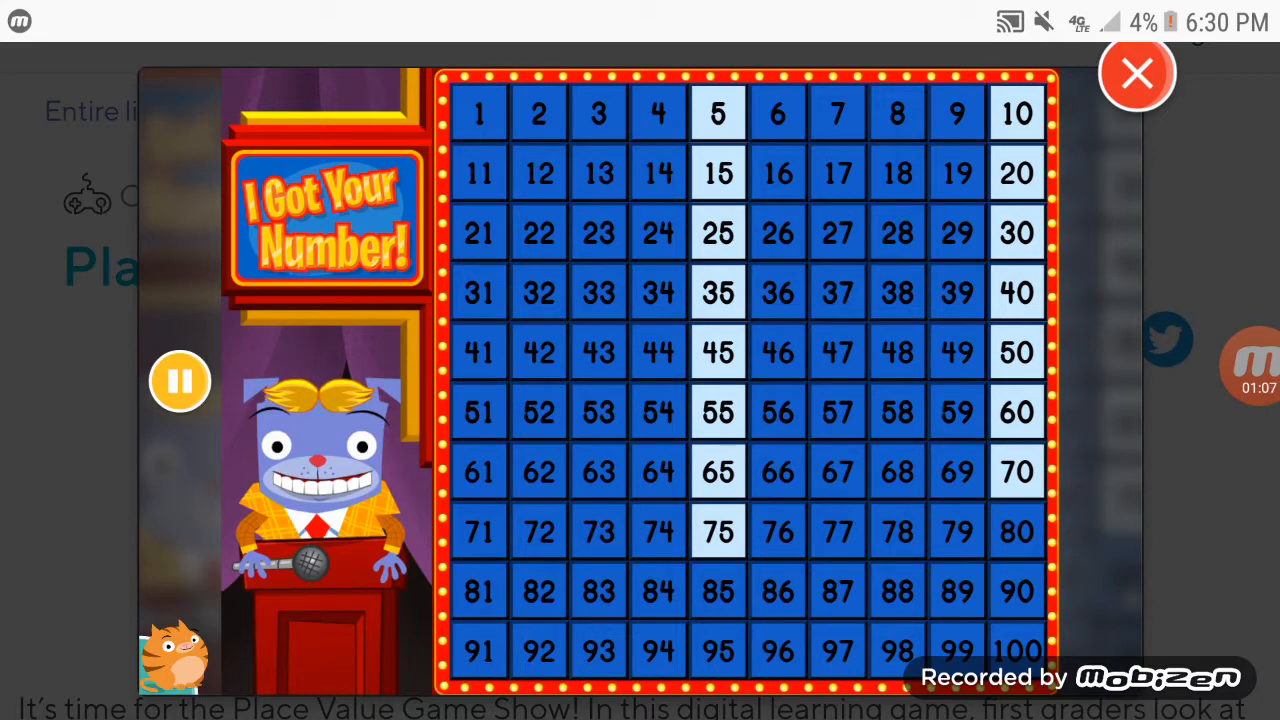
click(718, 591)
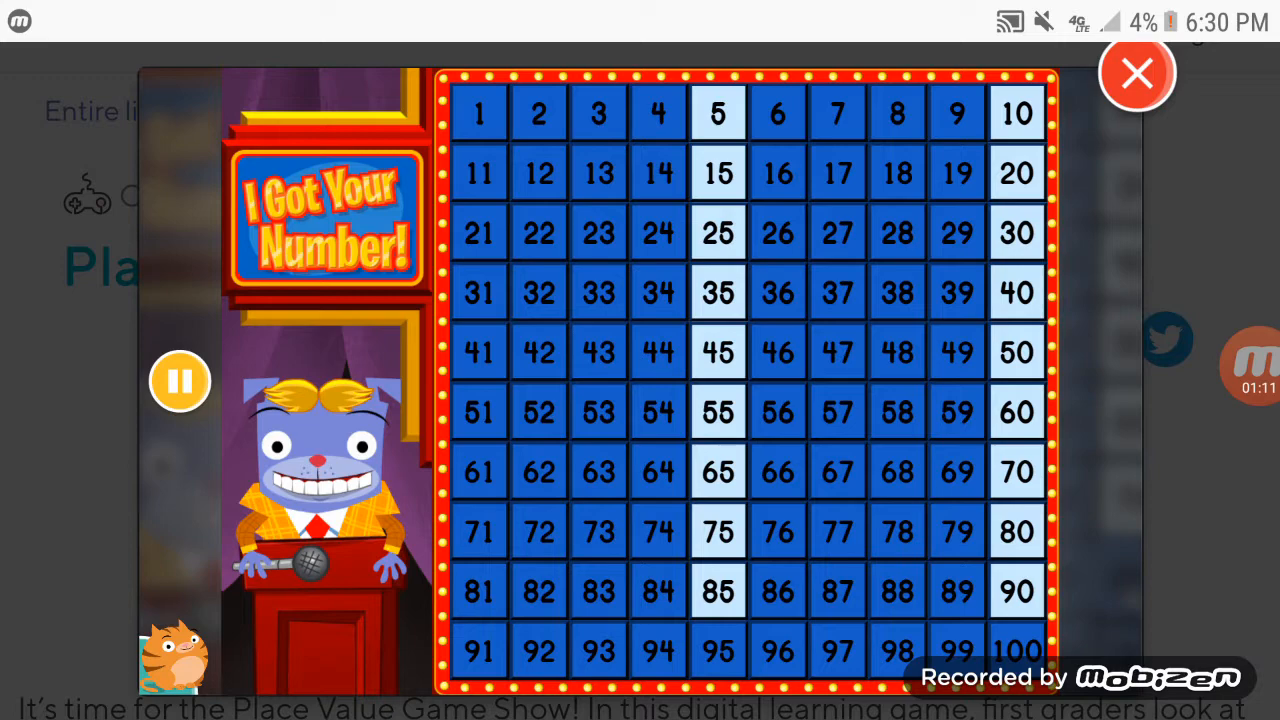
click(718, 650)
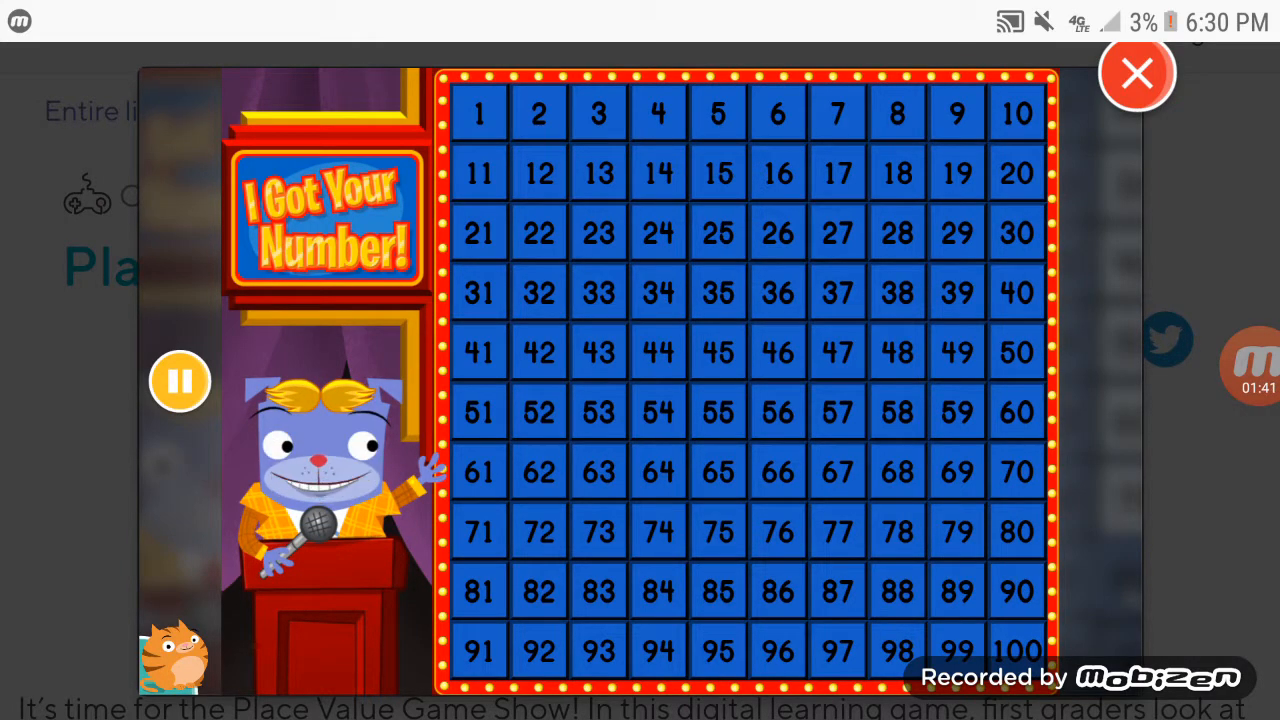
Mark square 10 on the reset hundreds chart to begin counting by tens
click(1016, 112)
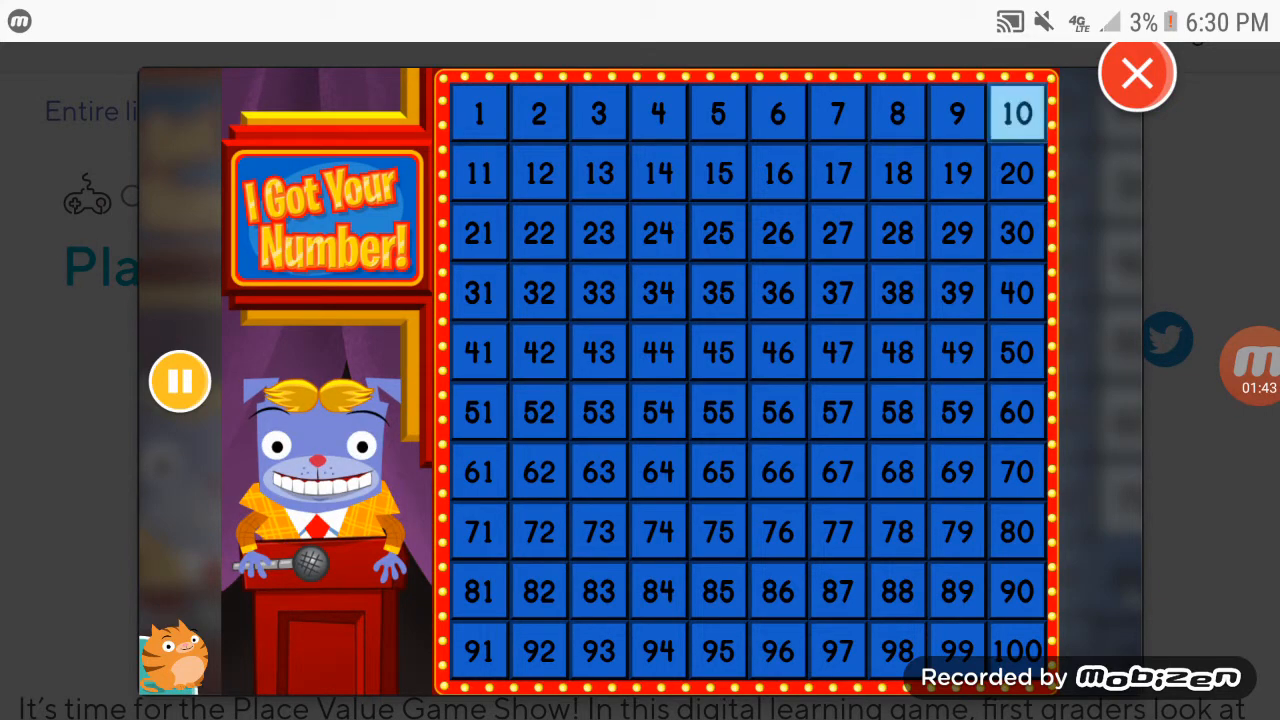